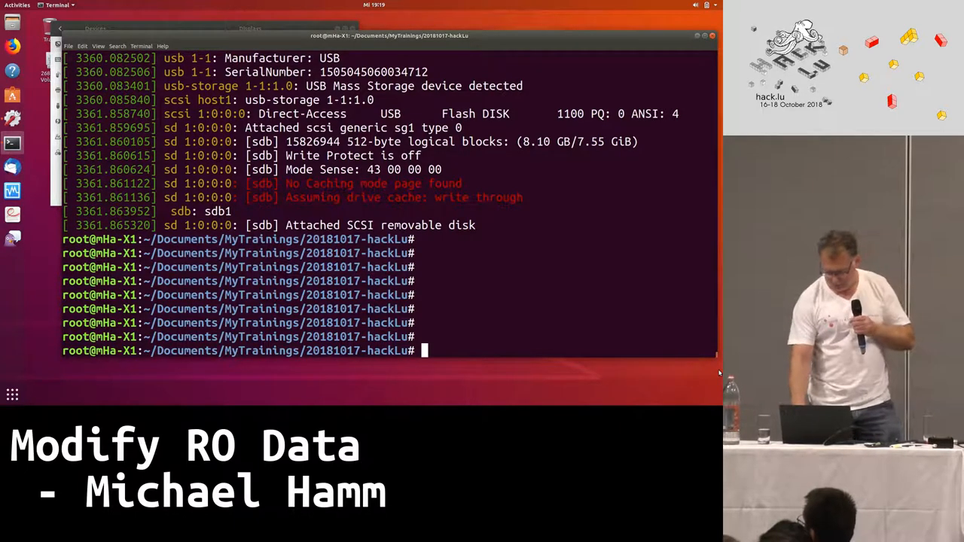
- Check the /dev/sdb1 mount options and remount /media/michael/24BC-863A/ read-only
type("dd of=/dev/sdb1 if=584.raw seek=584 count=1")
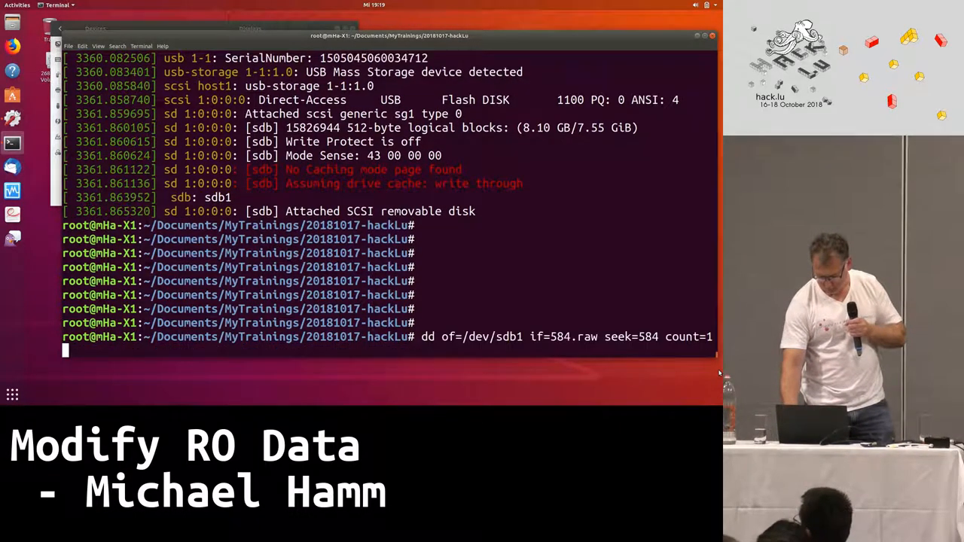
type("mount")
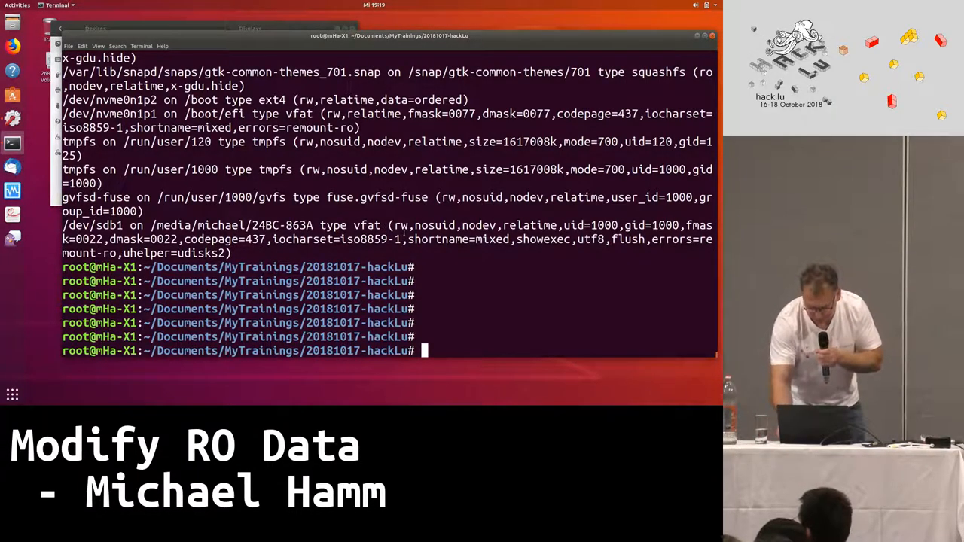
type("dd if=/dev/sdb1 of=584.raw skip=584 count=1")
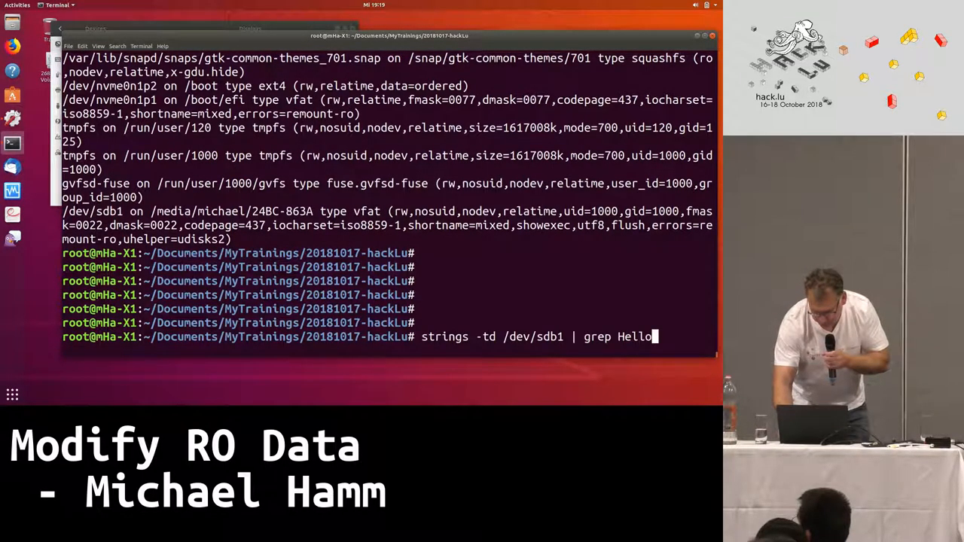
type("mount -o remount,ro /dev/sdb1 /media/michael/24BC-863A/")
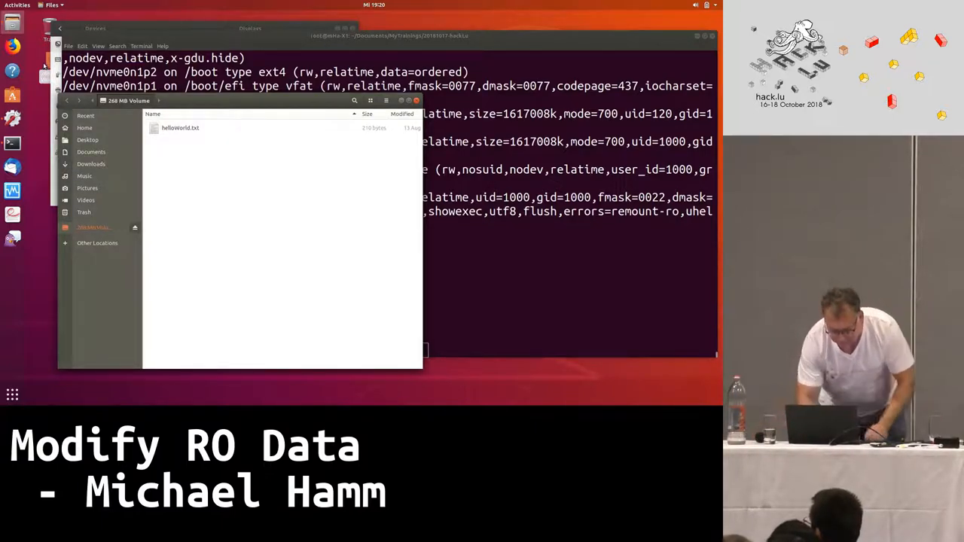
- Open helloWorld.txt, change its line to 'hack.lu 2018', then close without saving
double_click(180, 128)
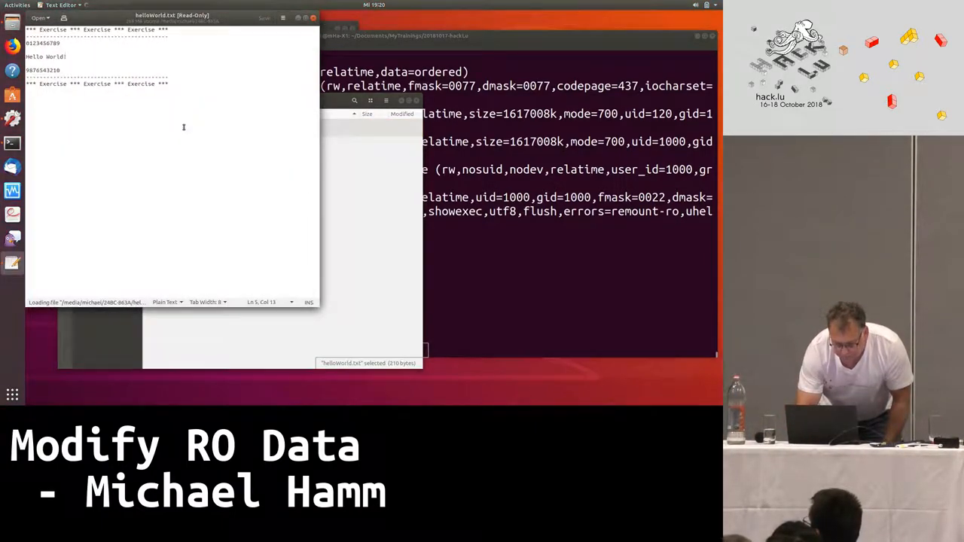
key("BackSpace")
type("hack.lu 2018")
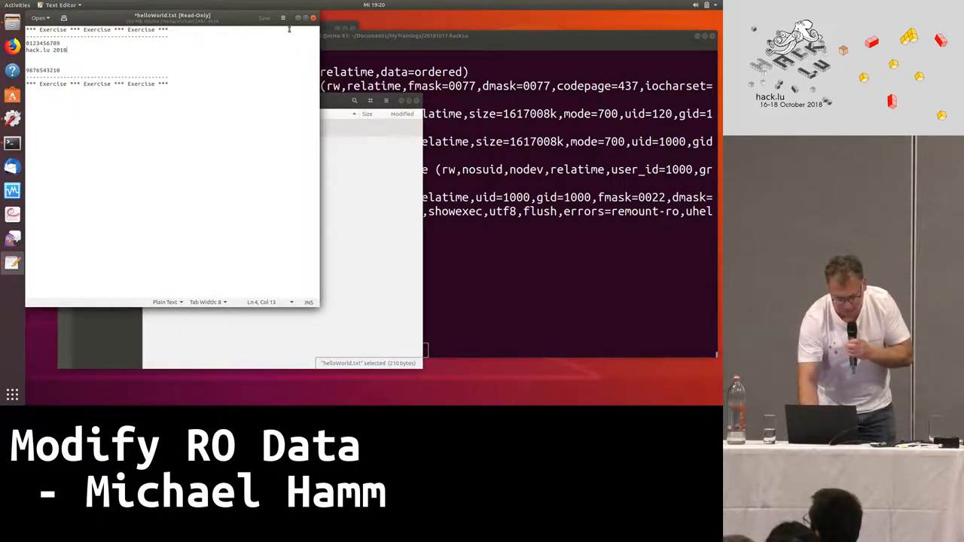
left_click(283, 17)
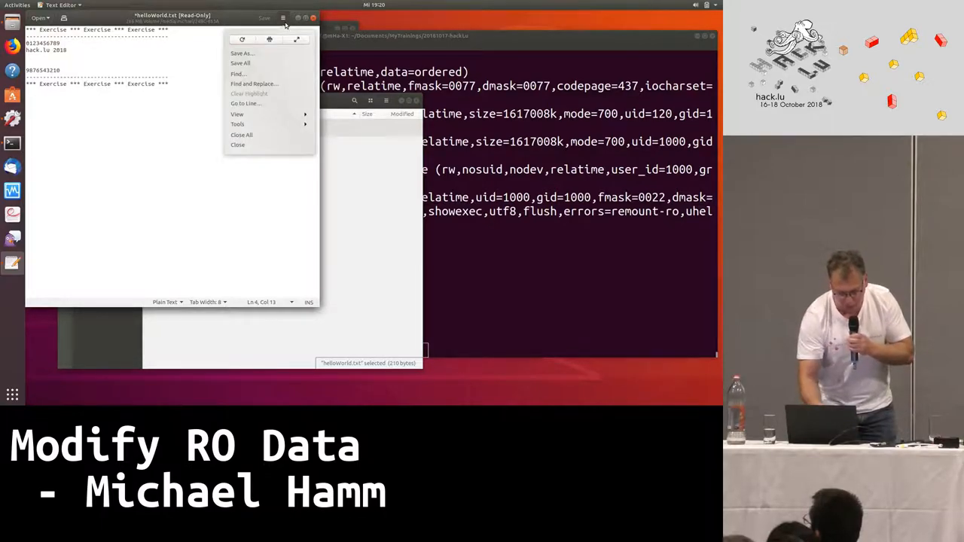
left_click(283, 17)
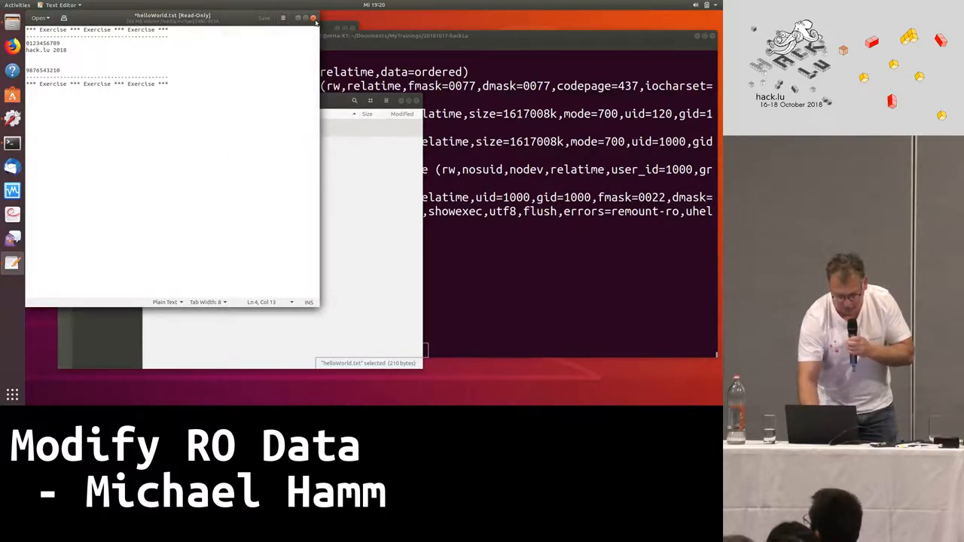
left_click(313, 17)
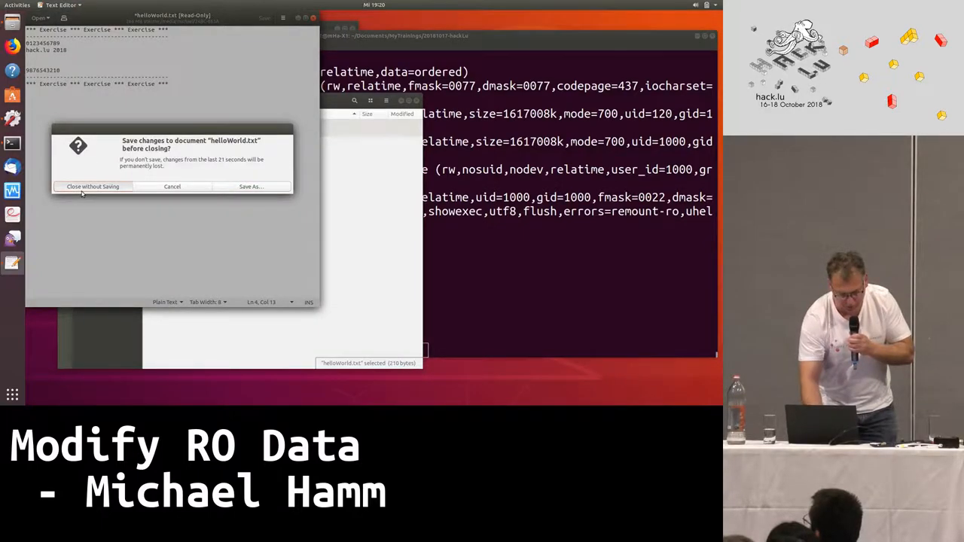
left_click(93, 186)
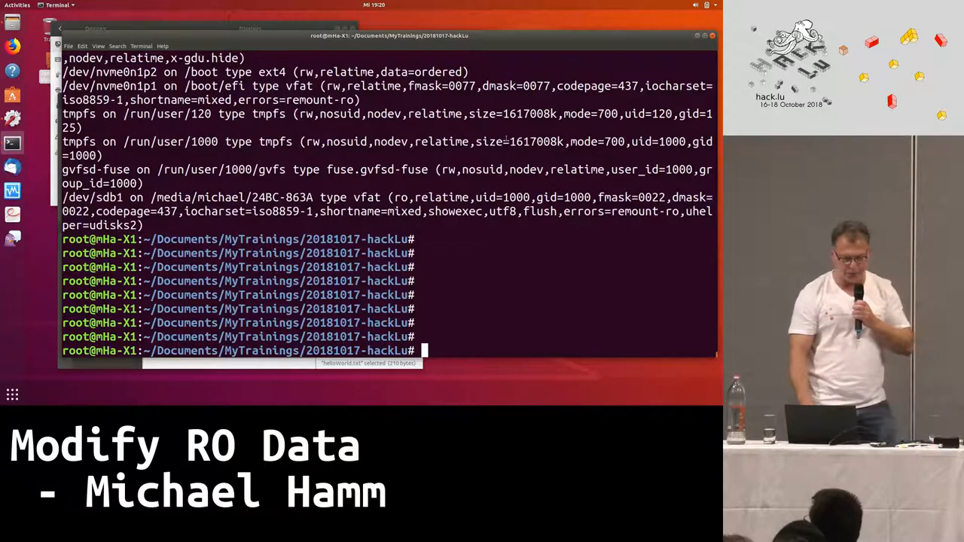
- Locate 'Hello World!' on /dev/sdb1 at byte offsets 298897 and 299106 using strings and grep
type("mount")
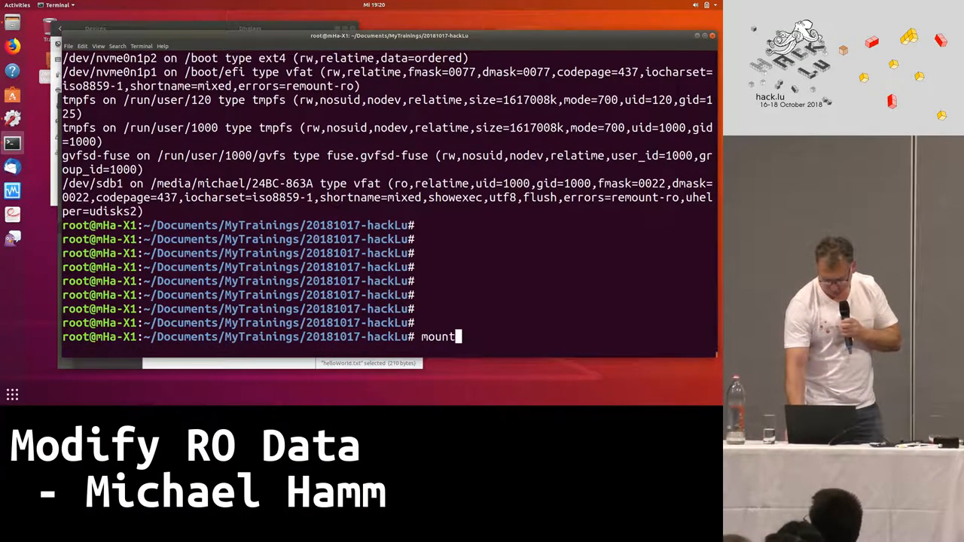
type("echo $((299106/512))")
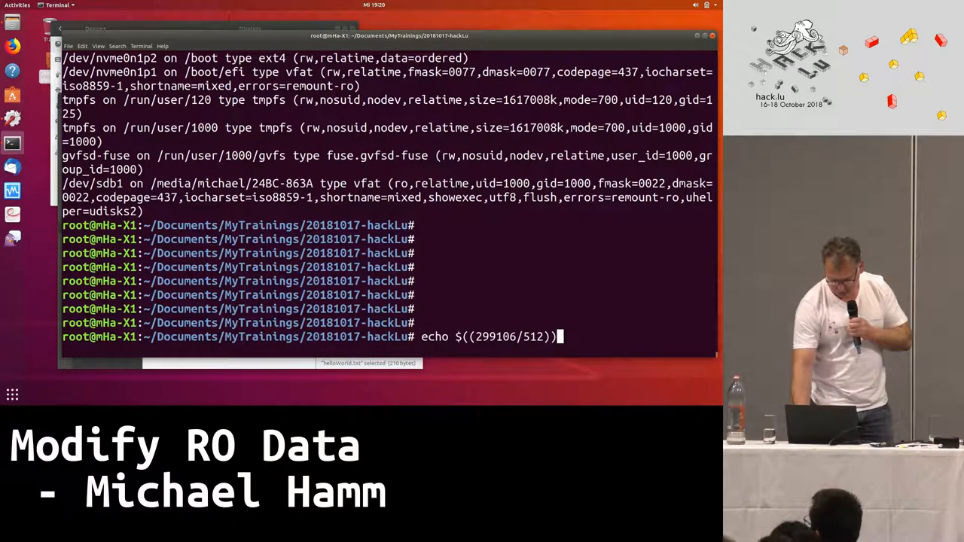
type("strings -td /dev/sdb1 | grep Hello")
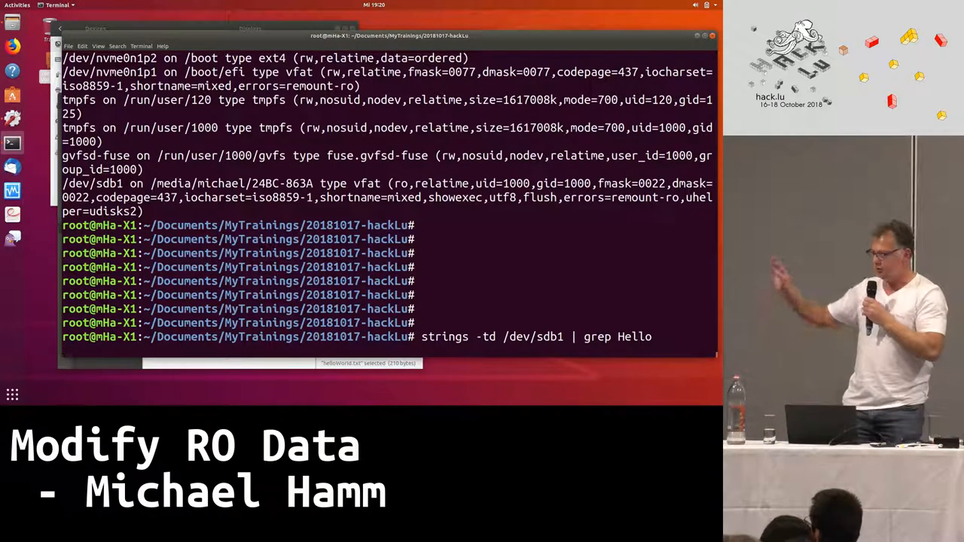
key("Return")
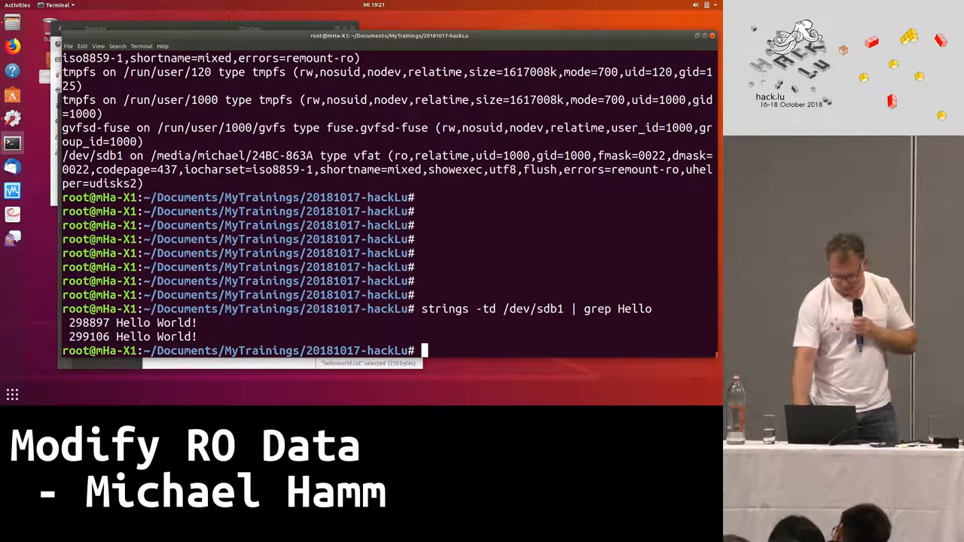
- Compute block 584 from offset 299106 and copy that sector into 584.raw with dd
type("hexer 584.raw")
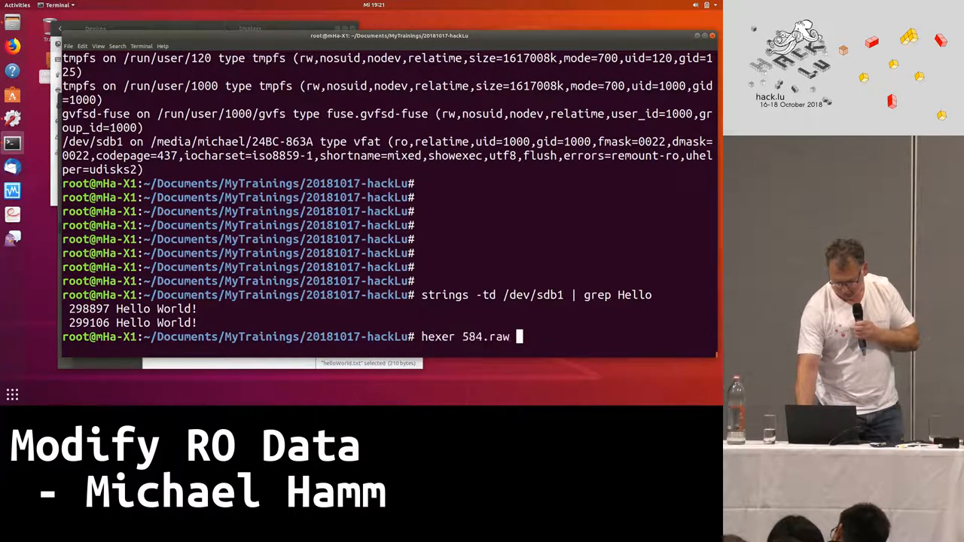
type("echo $((299106/512))")
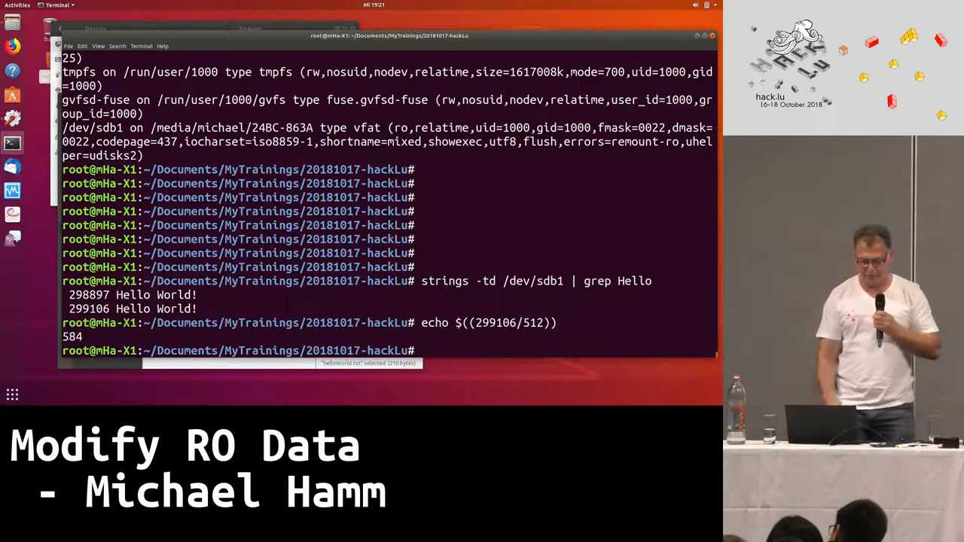
type("mount")
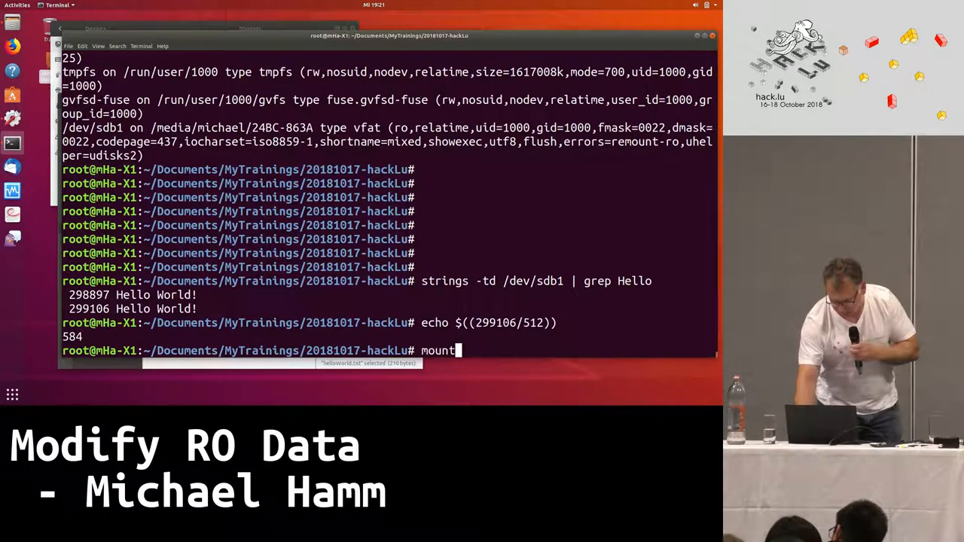
type("dd of=/dev/sdb1 if=584.raw seek=584 count=1")
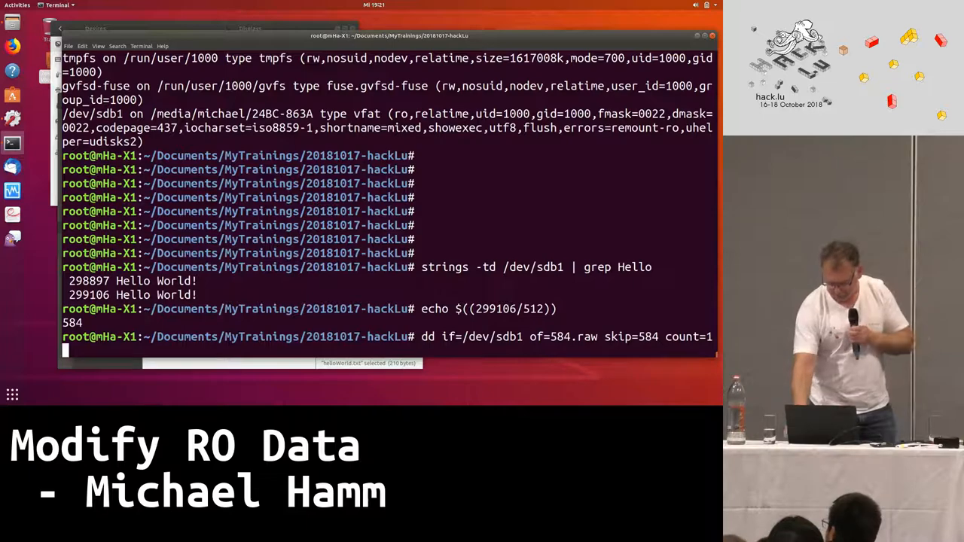
key("Return")
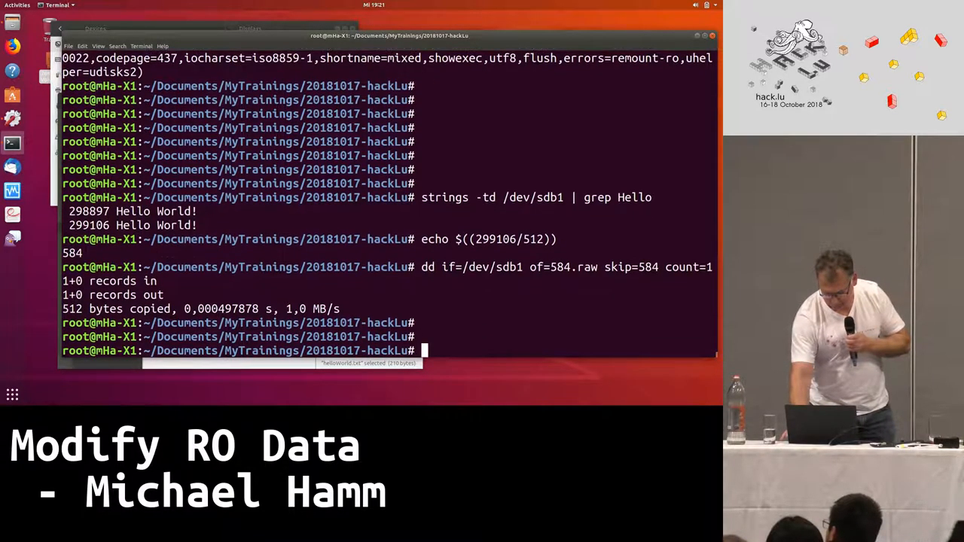
- Open 584.raw in hexer to alter the 'Hello World!' bytes for writing back to block 584
type("mount -o remount,ro /dev/sdb1 /media/michael/24BC-863A/")
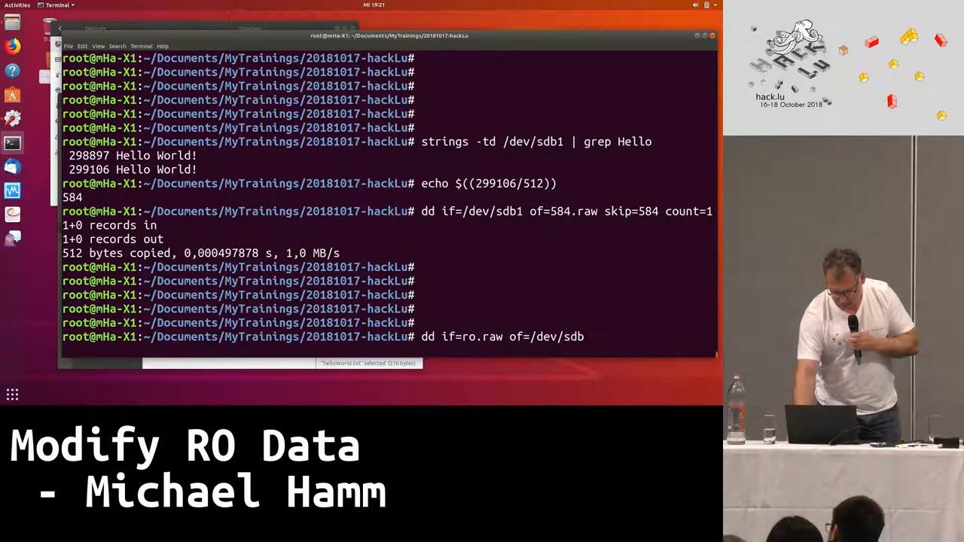
type("hexer 584.raw")
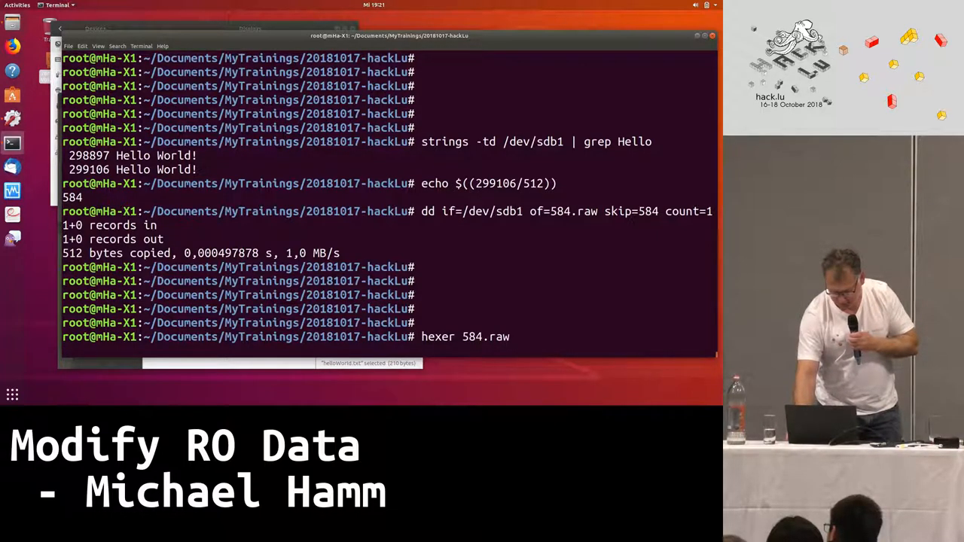
key("Return")
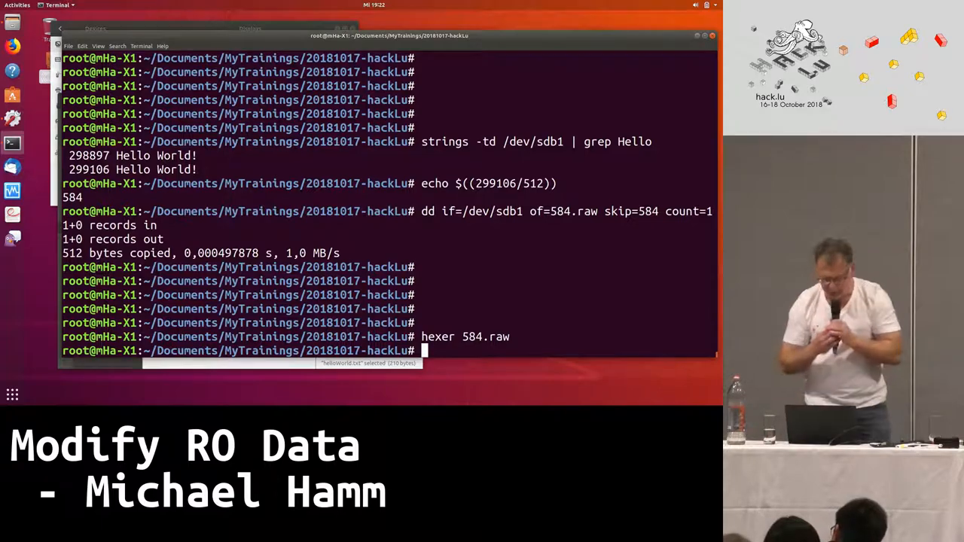
type("echo $((299106/512))")
type("dd of=/dev/sdb1 if=584.raw seek=584 count=1")
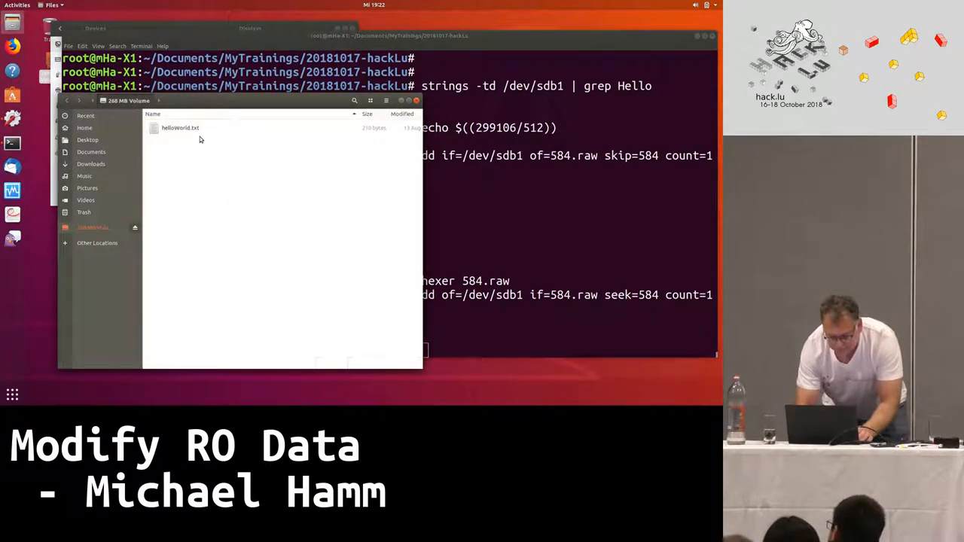
double_click(180, 128)
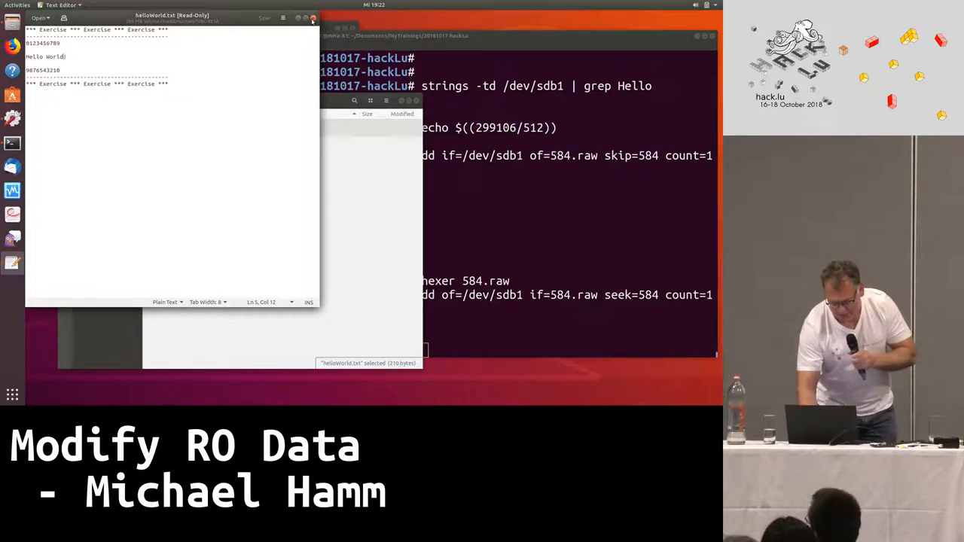
left_click(312, 17)
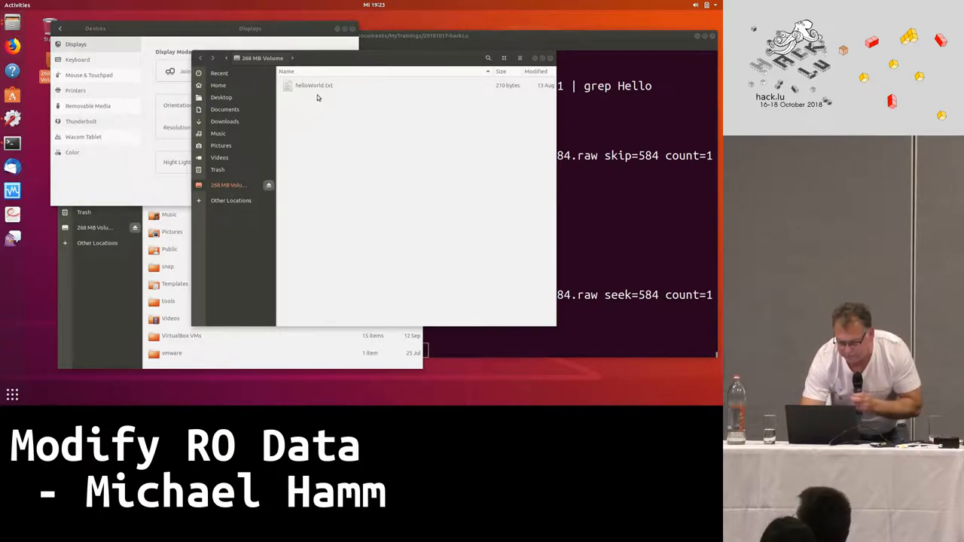
- Open helloWorld.txt from the 268 MB Volume, showing the line replaced by A's
double_click(314, 85)
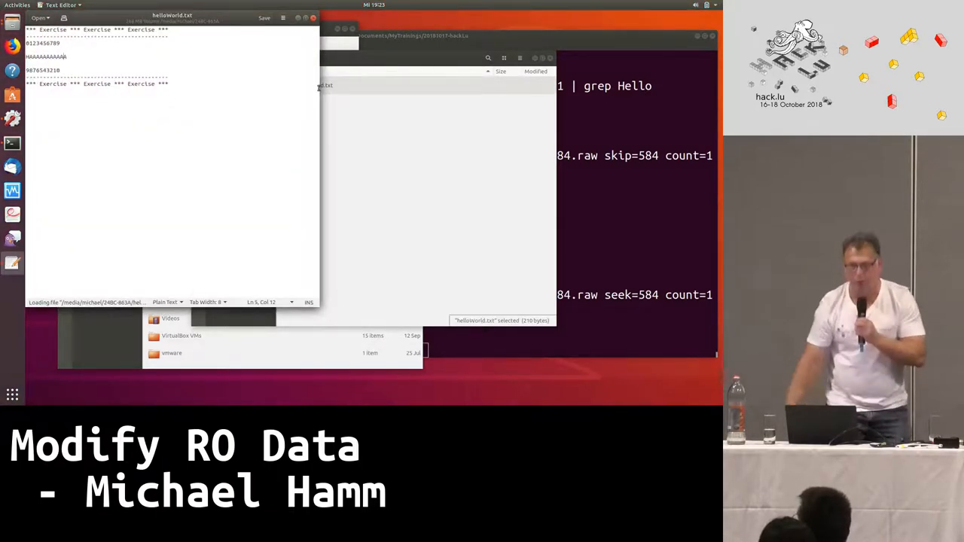